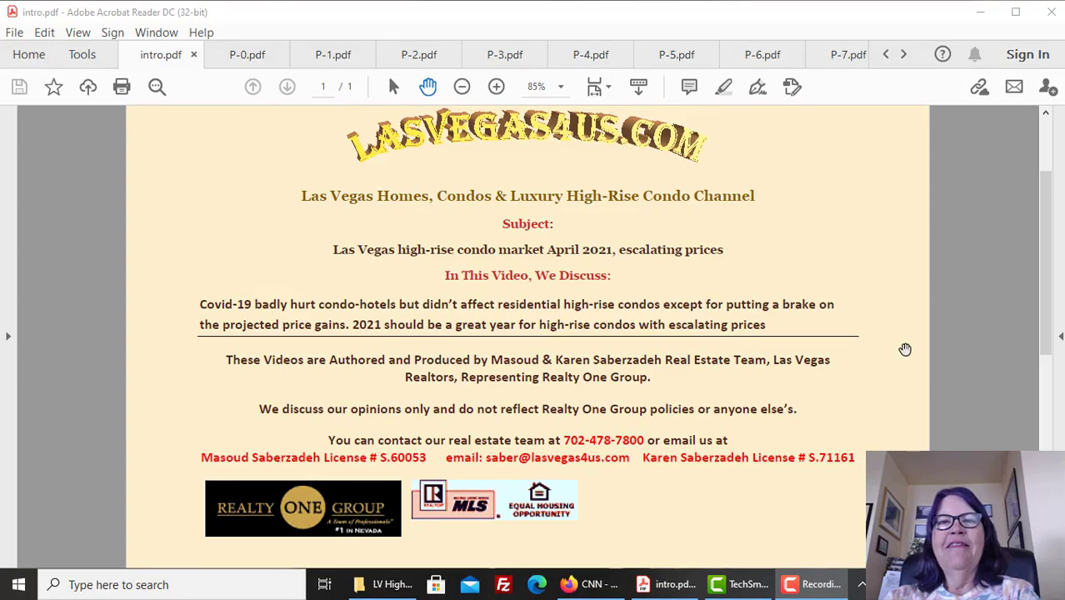
{"action": "mouse_move", "coordinate": [408, 83]}
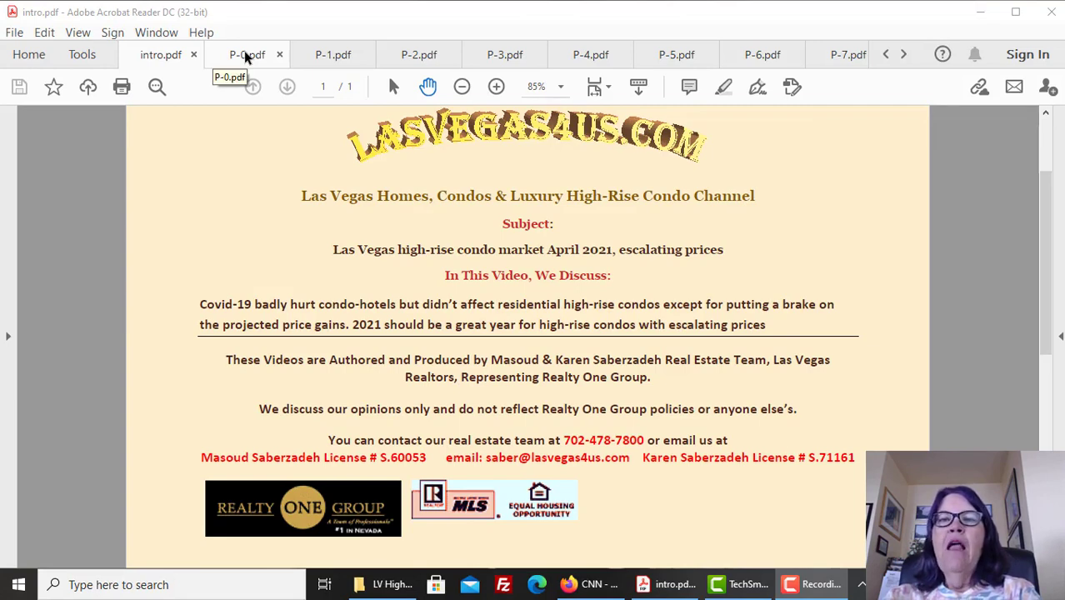
Step: Switch from intro.pdf to the P-0 tab on Covid-19's effect on the condo market
{"action": "left_click", "coordinate": [247, 54]}
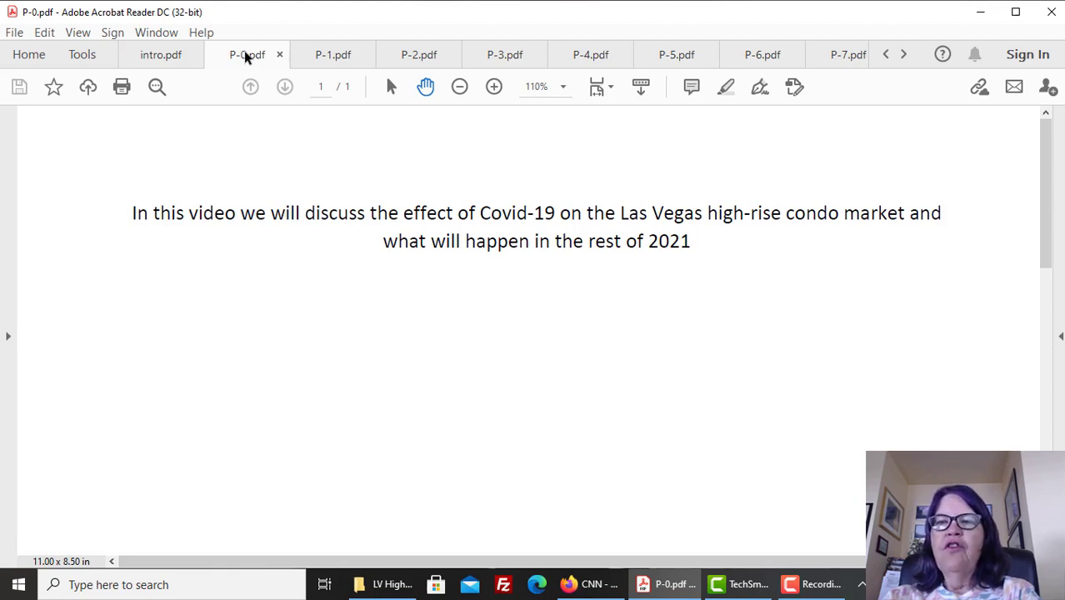
{"action": "left_click", "coordinate": [133, 212]}
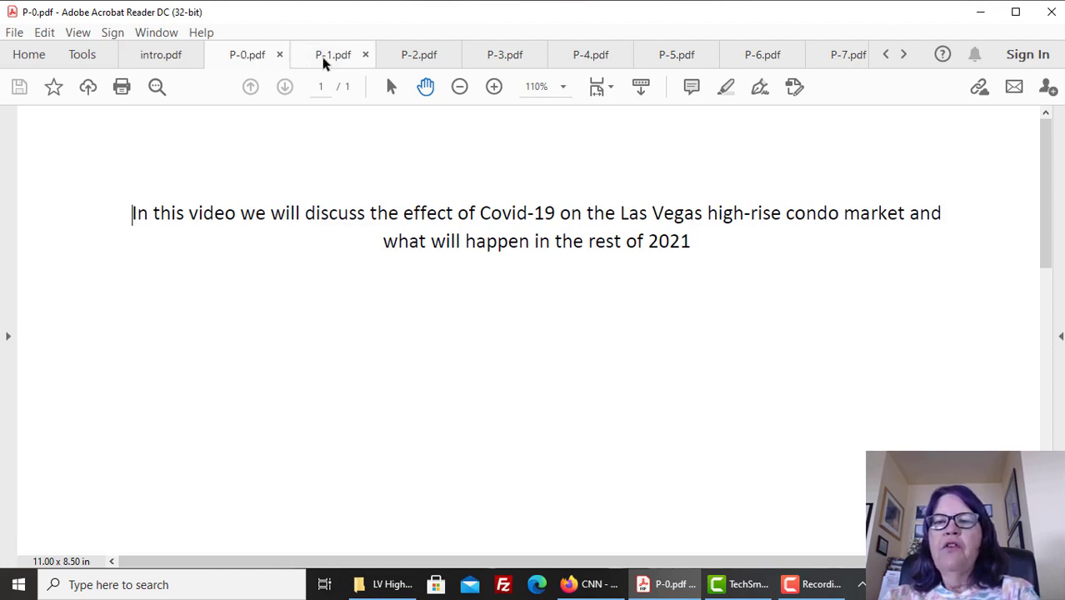
{"action": "mouse_move", "coordinate": [333, 54]}
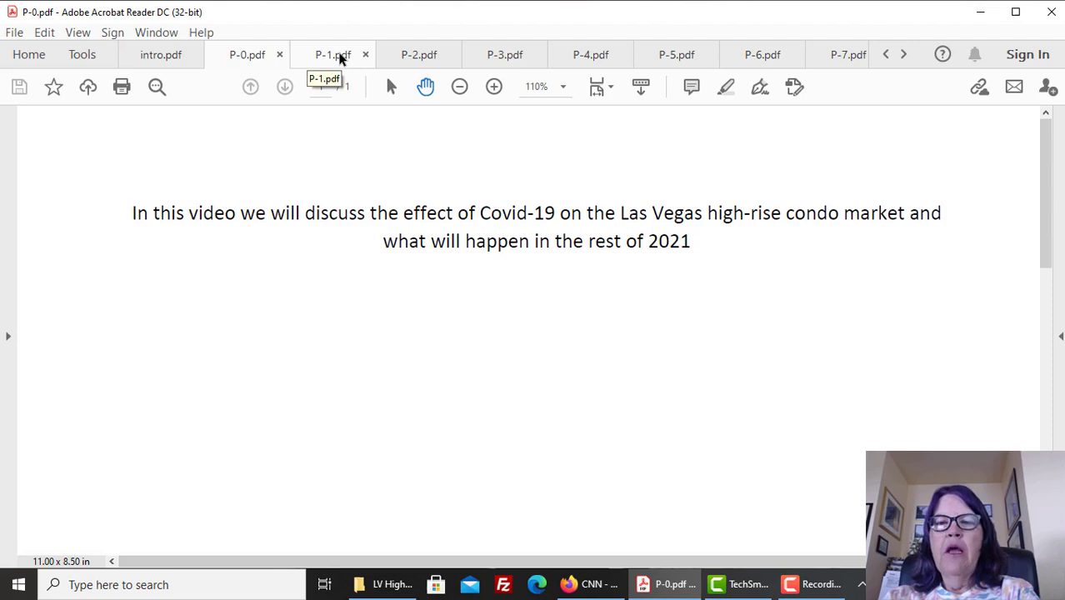
Step: Show the P-1 tab's bar chart of monthly active listings and sales, 2019–2021
{"action": "left_click", "coordinate": [332, 54]}
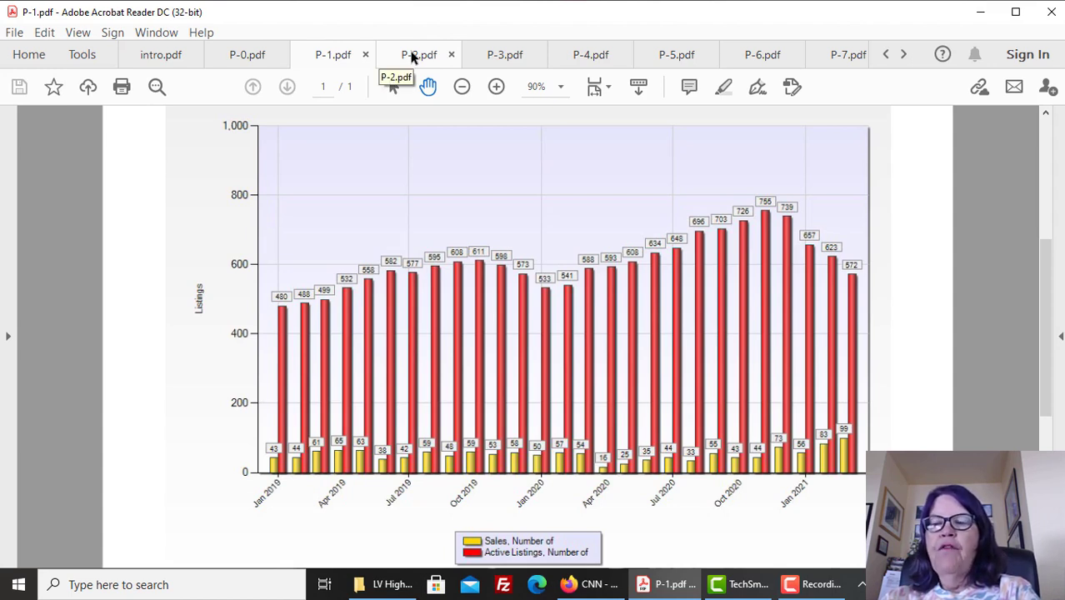
Step: Step through P-2 to P-3's median sale prices ($389,000, $375,000, $382,500)
{"action": "left_click", "coordinate": [419, 54]}
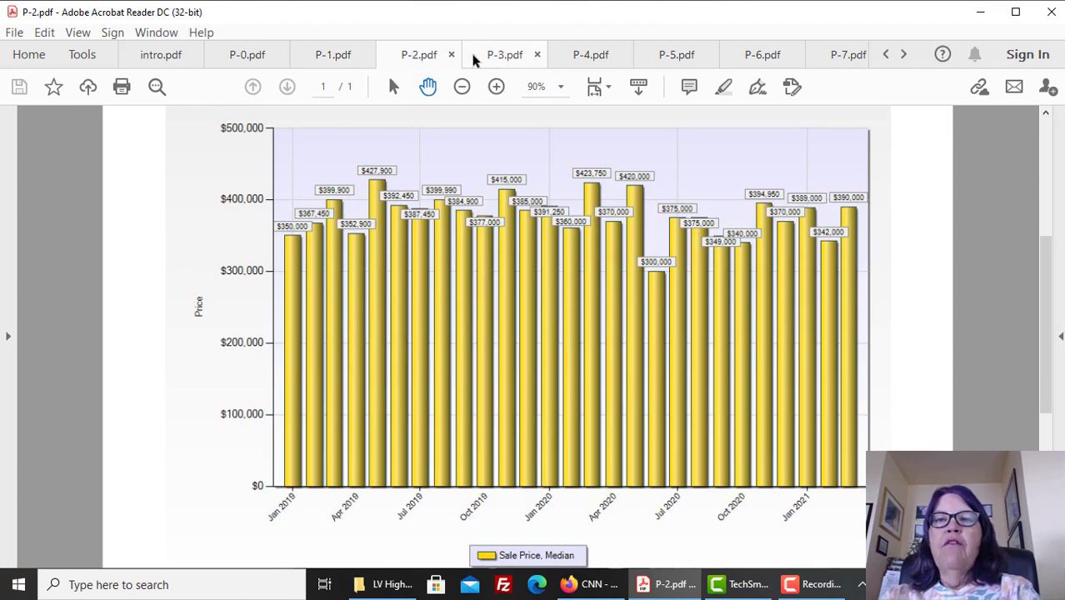
{"action": "left_click", "coordinate": [504, 54]}
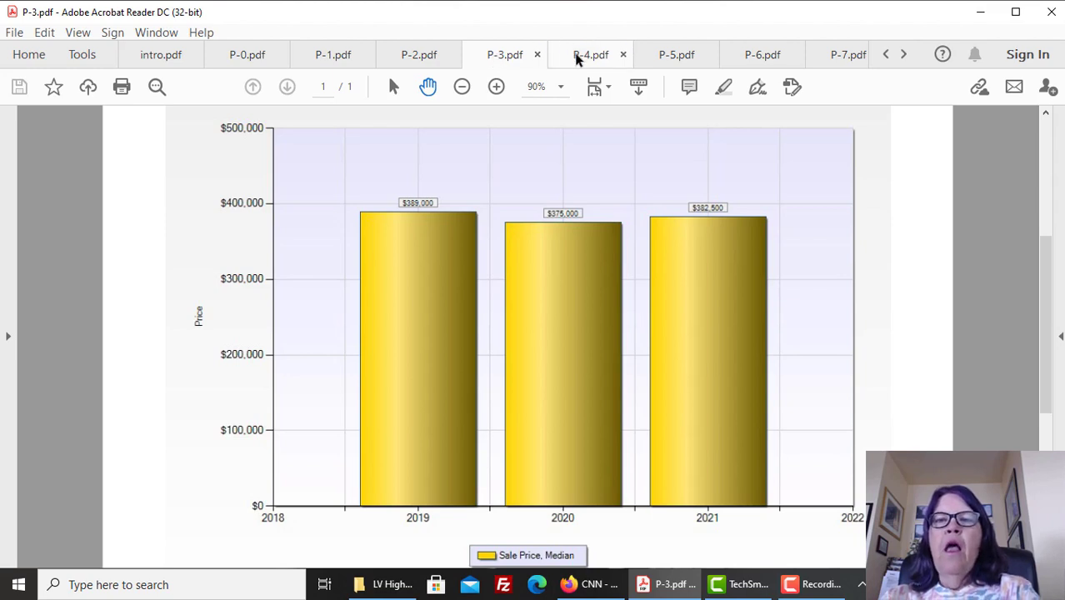
Step: Show P-4's yearly price per square foot chart ($387, $390, $380, $383)
{"action": "left_click", "coordinate": [591, 54]}
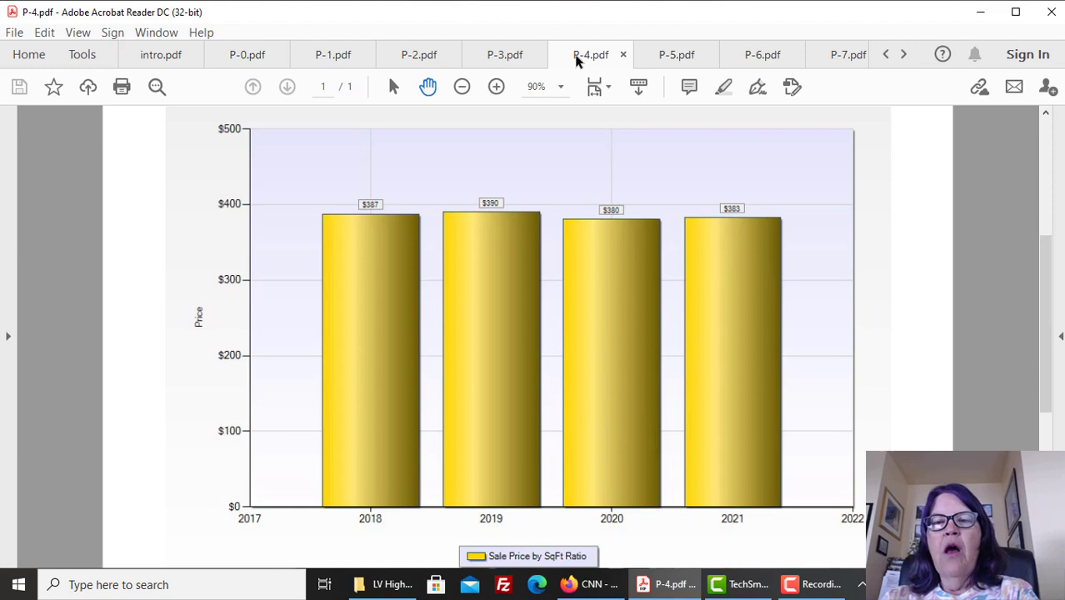
{"action": "mouse_move", "coordinate": [677, 54]}
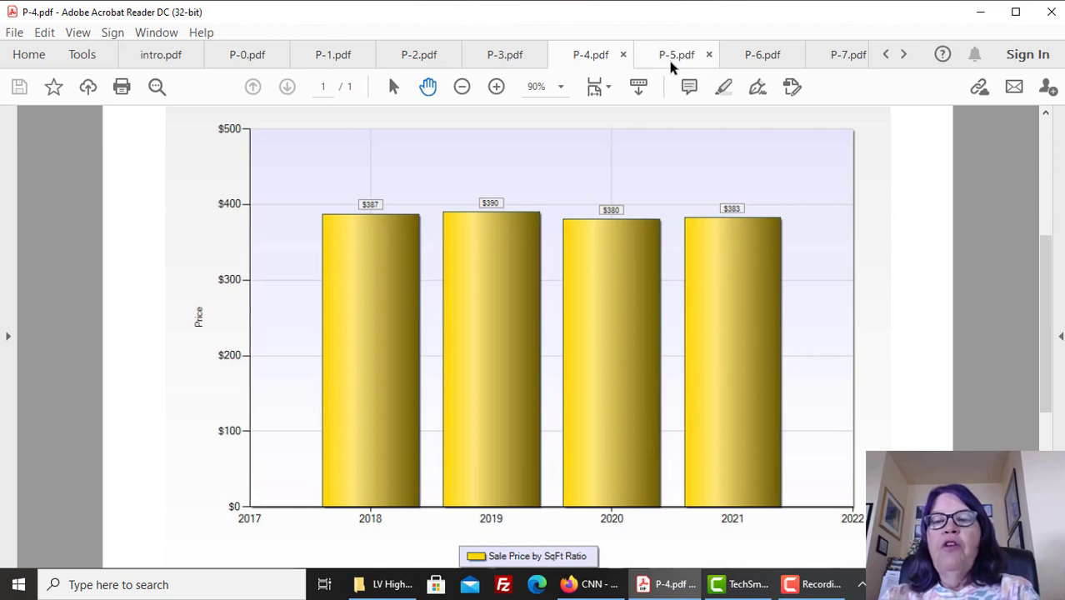
Step: Step from P-5 to P-6's per-square-foot price chart ($436, $448, $383, $382)
{"action": "left_click", "coordinate": [676, 54]}
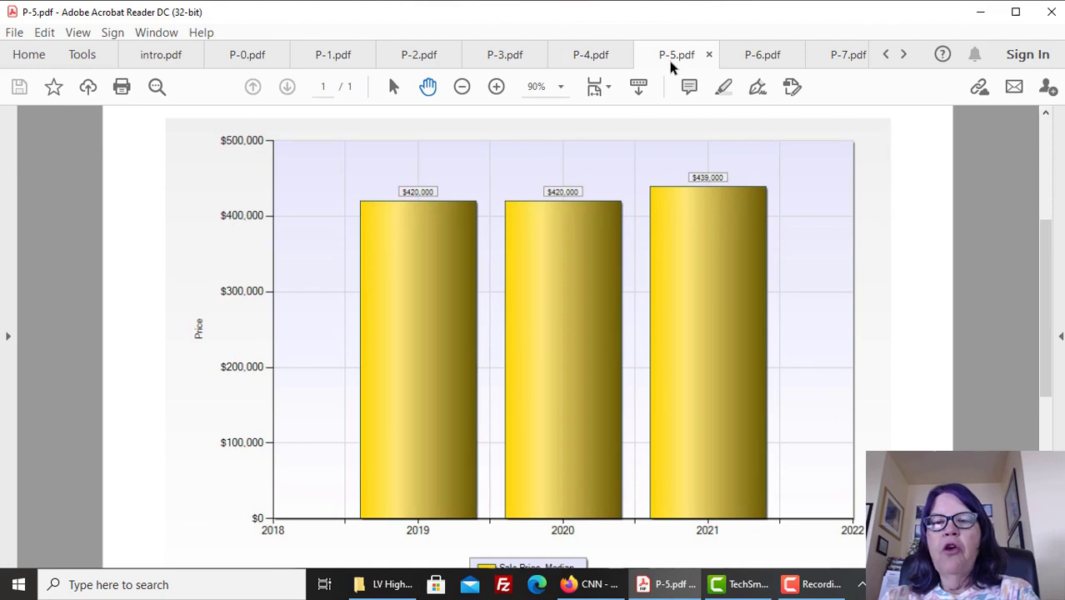
{"action": "mouse_move", "coordinate": [698, 68]}
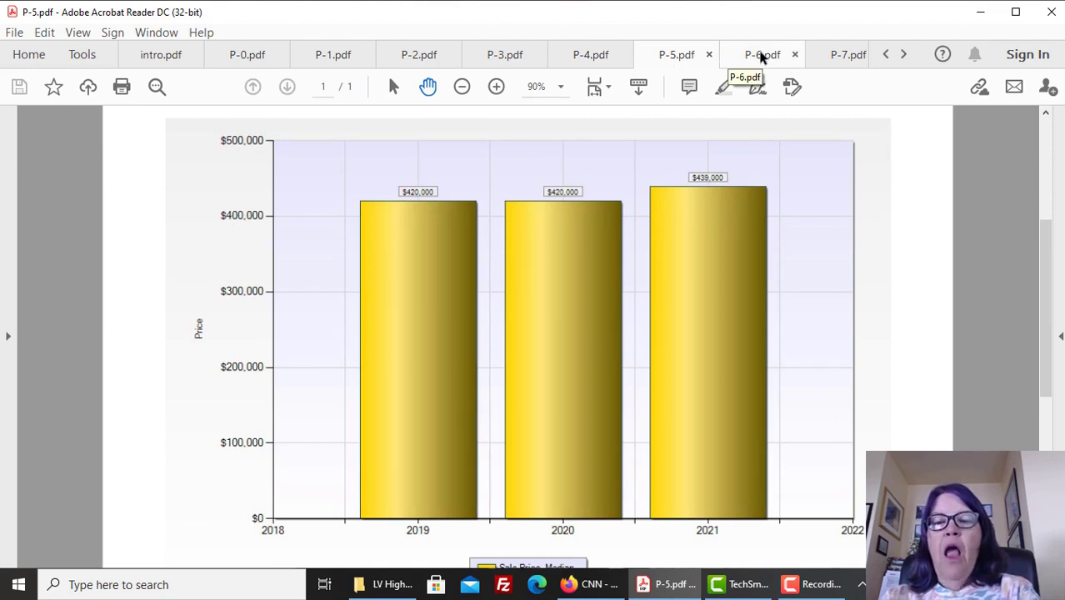
{"action": "left_click", "coordinate": [761, 54]}
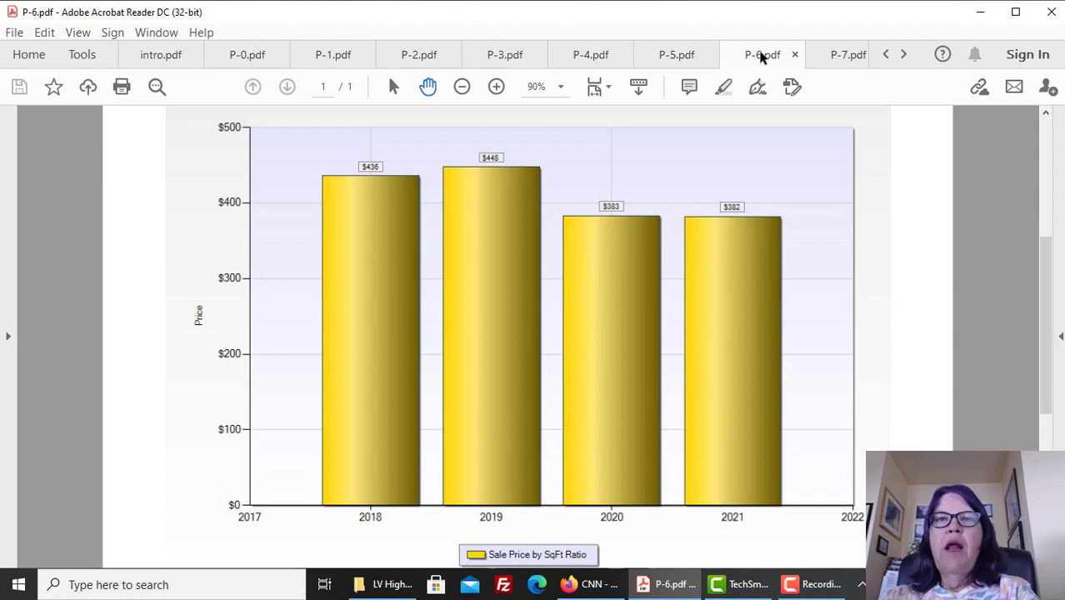
Step: Switch to the P-7 tab charting average days to sell (69, 72, 88, 90)
{"action": "left_click", "coordinate": [825, 54]}
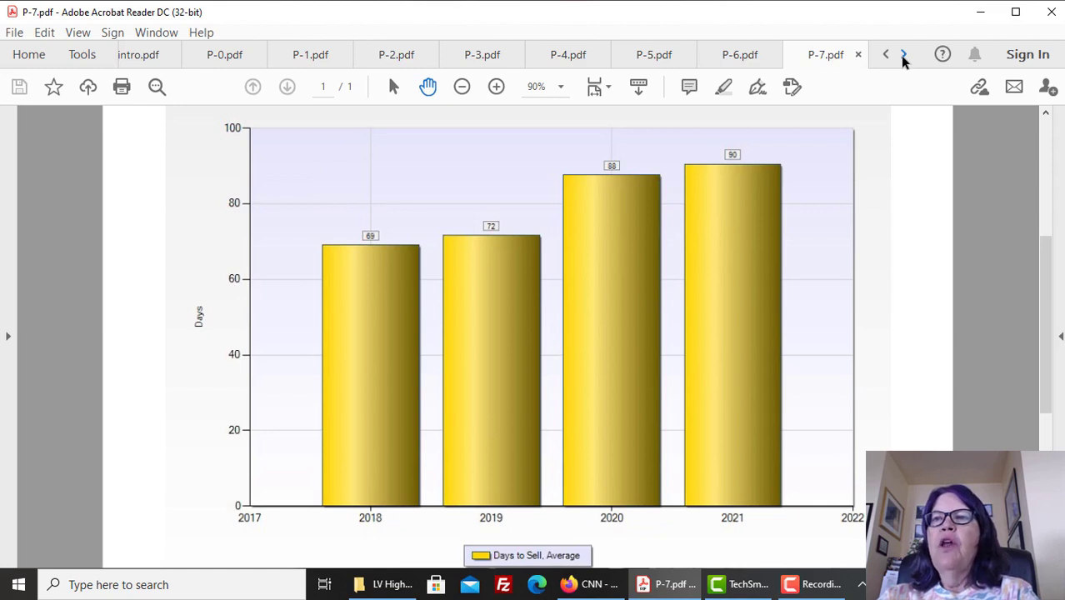
Step: Scroll the tab bar right and show P-8's original versus sale price comparison
{"action": "left_click", "coordinate": [903, 54]}
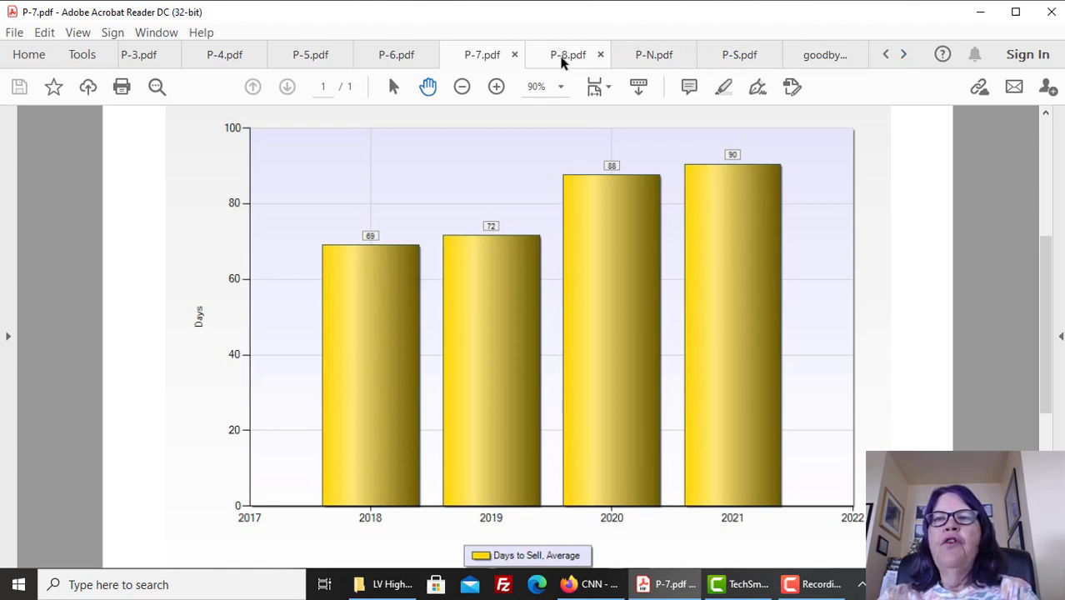
{"action": "mouse_move", "coordinate": [568, 54]}
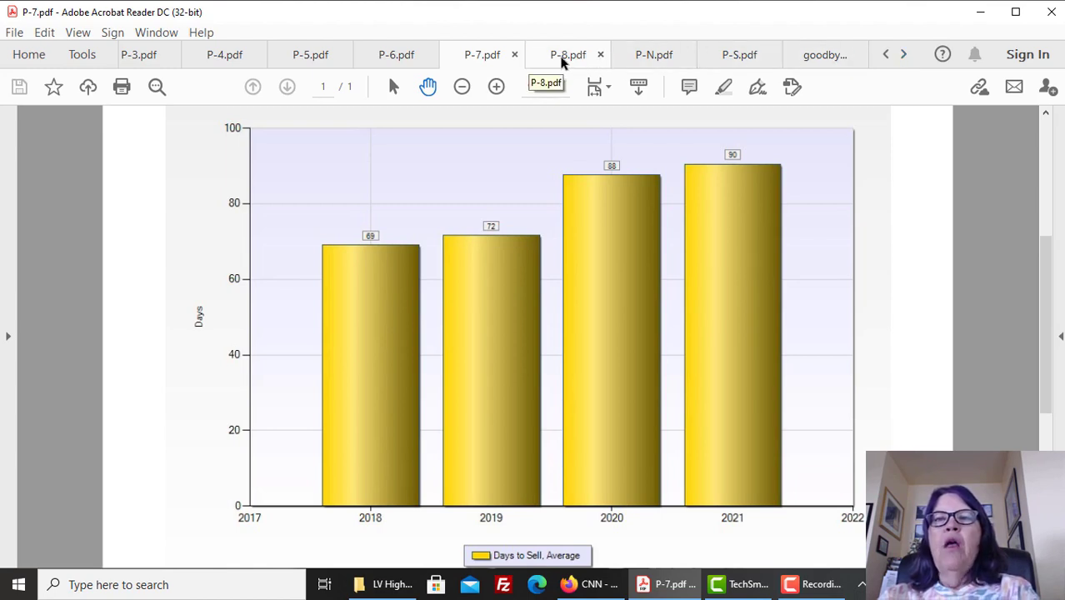
{"action": "left_click", "coordinate": [568, 54]}
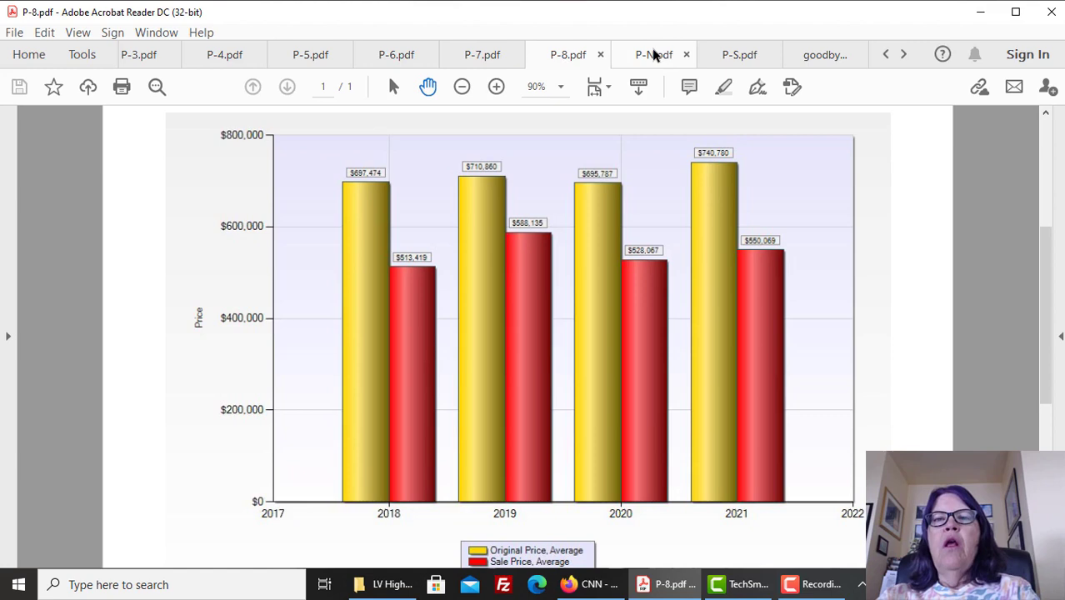
Step: Switch to the P-N tab, the 'Importance of correct pricing' slide
{"action": "left_click", "coordinate": [655, 54]}
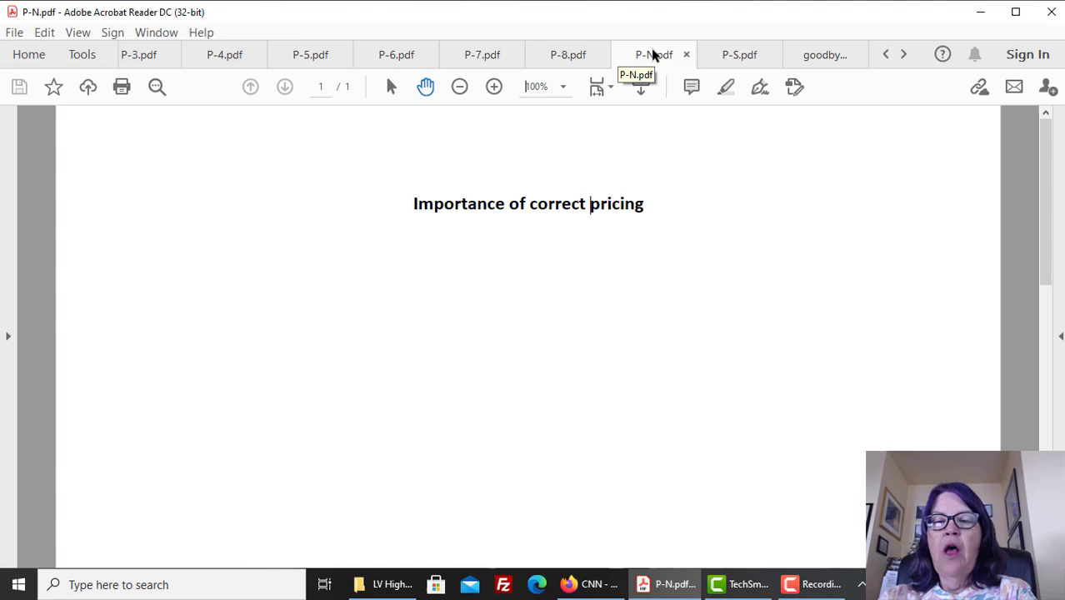
{"action": "mouse_move", "coordinate": [718, 69]}
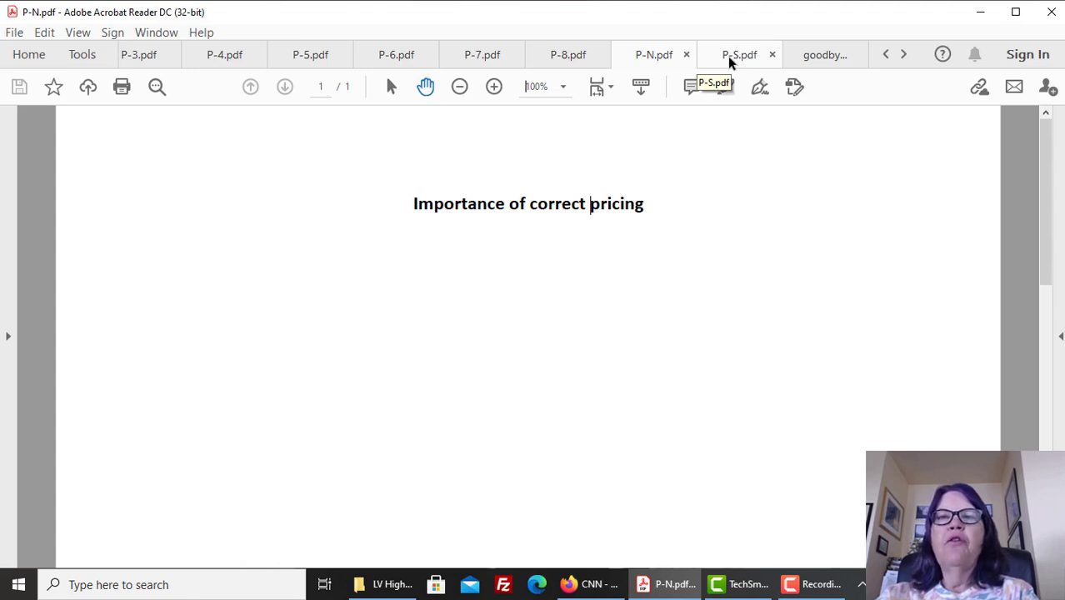
Step: Switch to the P-S tab: 'Las Vegas high-rise condo market for the rest of 2021.'
{"action": "left_click", "coordinate": [738, 55]}
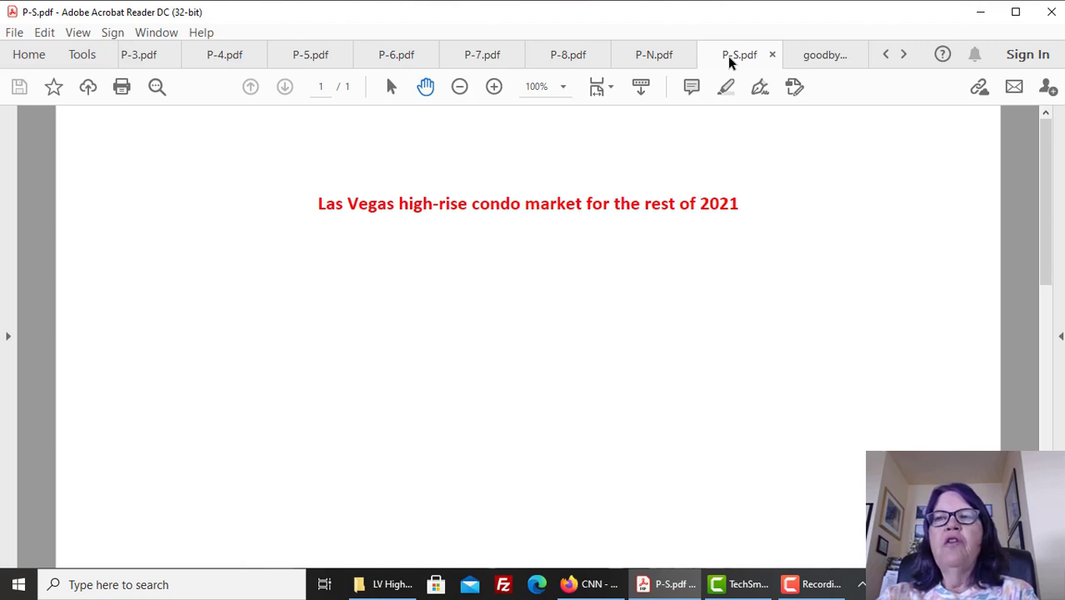
{"action": "mouse_move", "coordinate": [786, 51]}
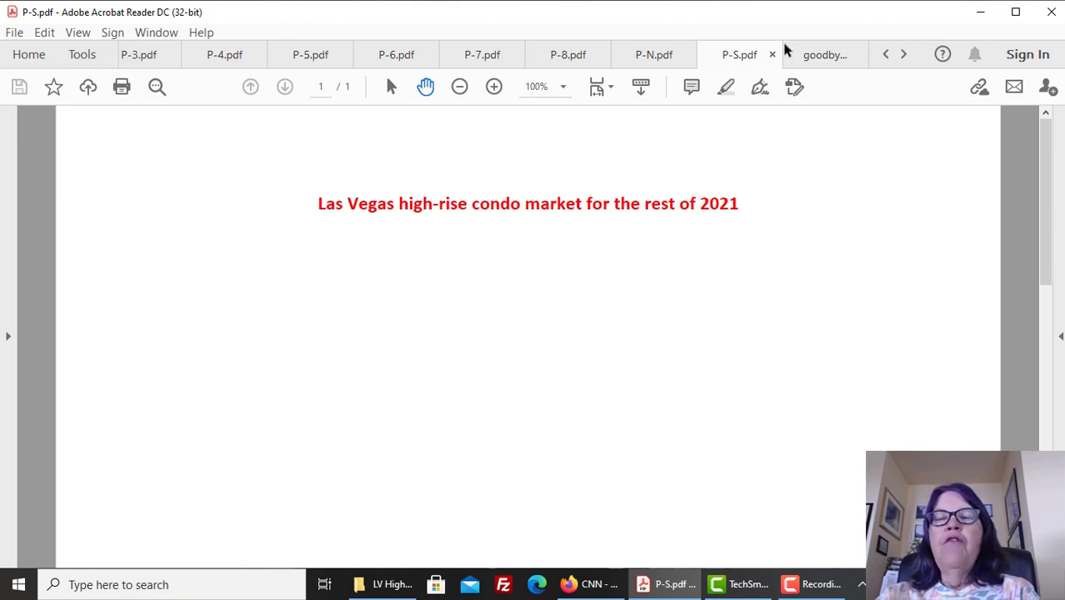
Step: Show the goodbye.pdf closing page pointing to the LasVegas4us.com website and blog
{"action": "left_click", "coordinate": [824, 54]}
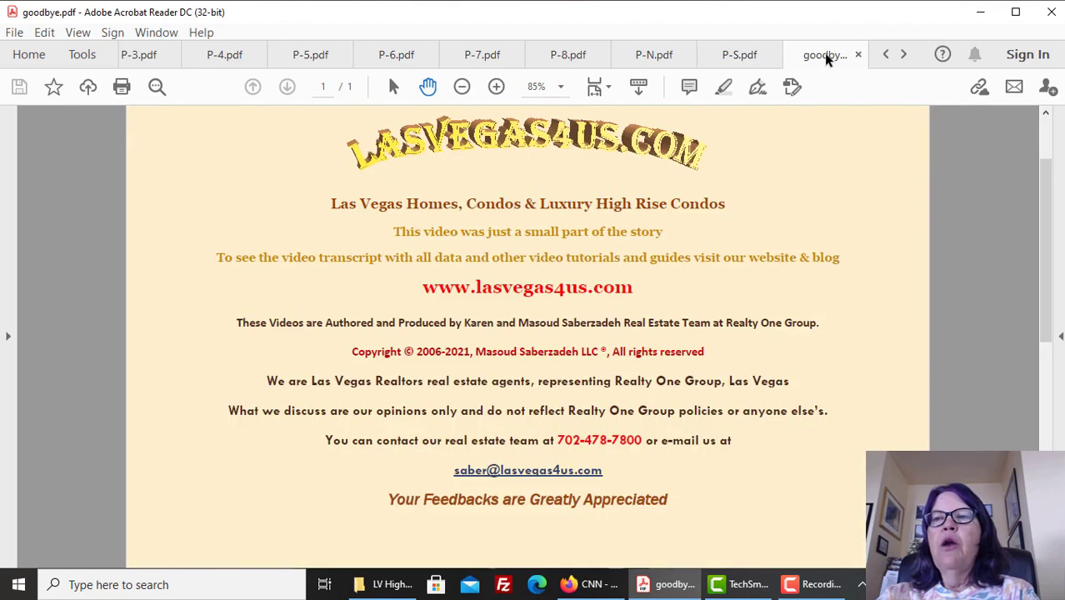
{"action": "mouse_move", "coordinate": [825, 54]}
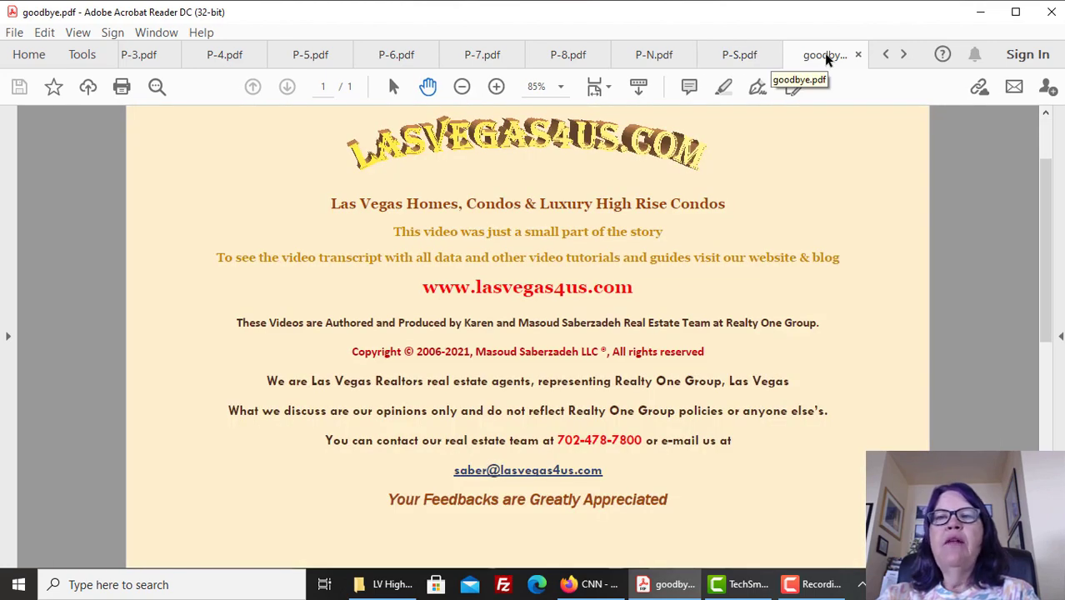